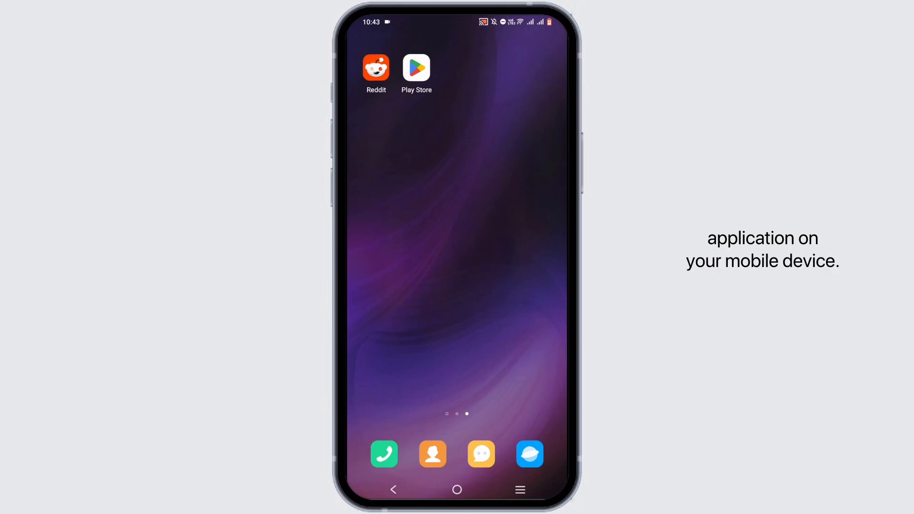
Launch Reddit from the home screen and bring up the account menu from your avatar.
{"action": "left_click", "coordinate": [376, 67]}
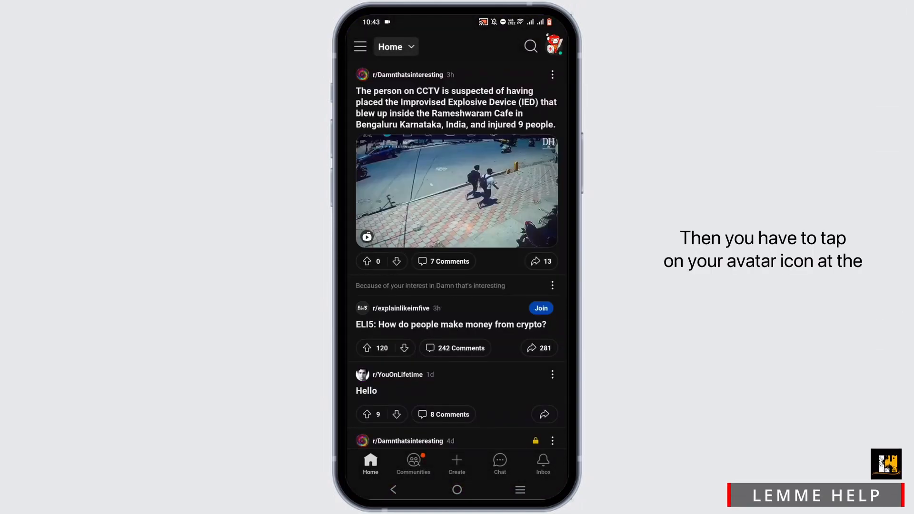
{"action": "left_click", "coordinate": [552, 46]}
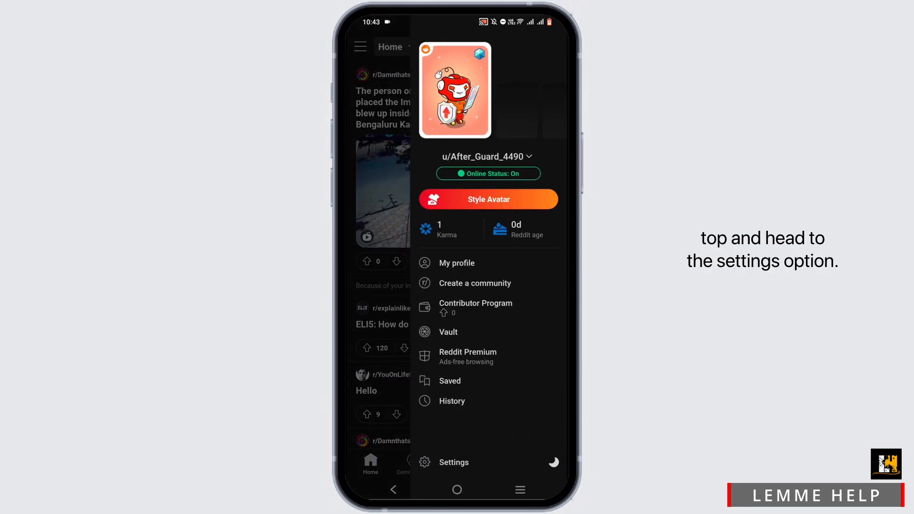
In Settings, enable 'Show NSFW content (I'm over 18)' and scroll down toward Account settings.
{"action": "left_click", "coordinate": [453, 461]}
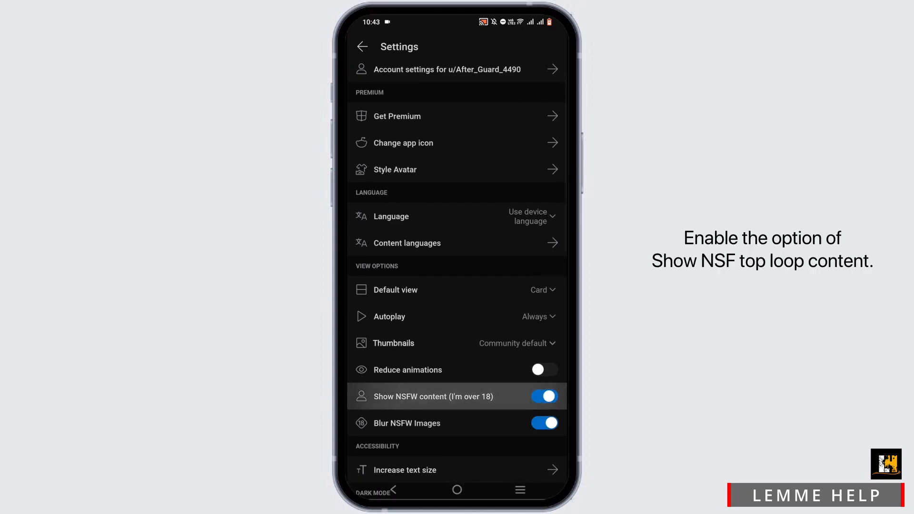
{"action": "left_click", "coordinate": [542, 396]}
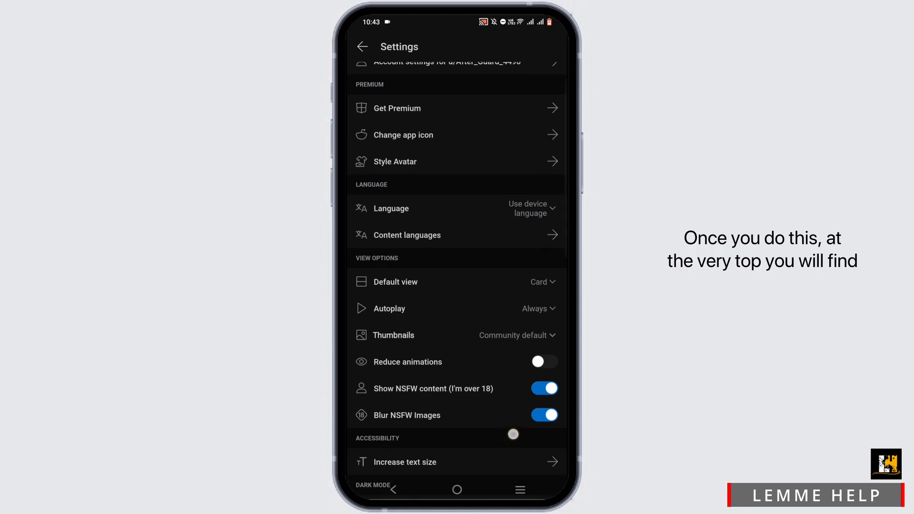
{"action": "scroll", "scroll_direction": "down", "scroll_amount": 3}
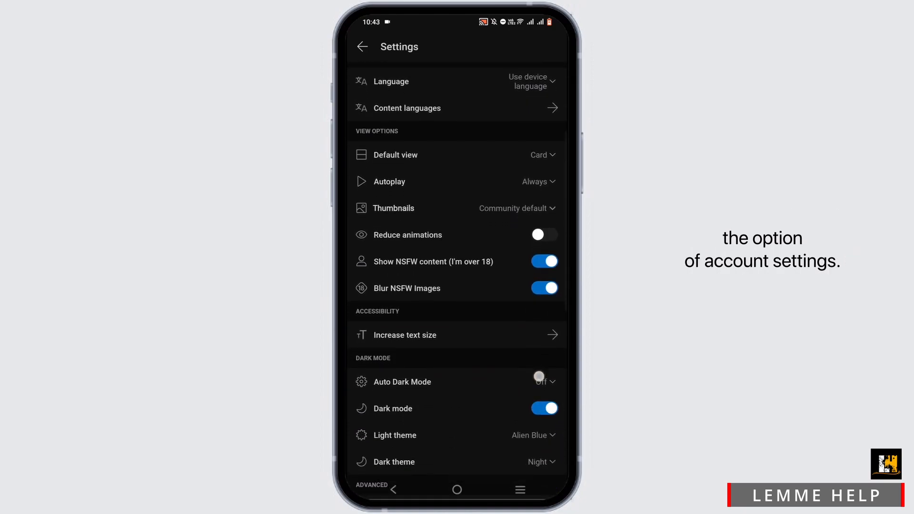
{"action": "scroll", "scroll_direction": "down", "scroll_amount": 3}
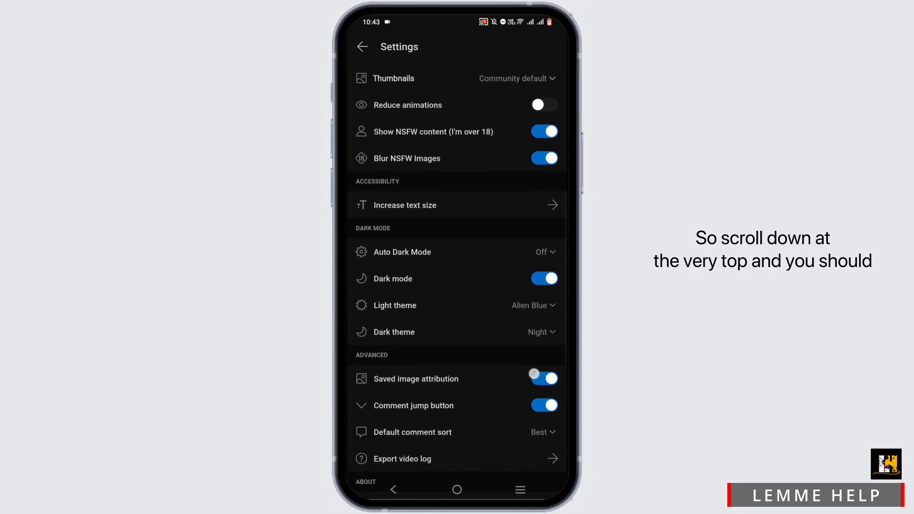
{"action": "scroll", "scroll_direction": "down", "scroll_amount": 3}
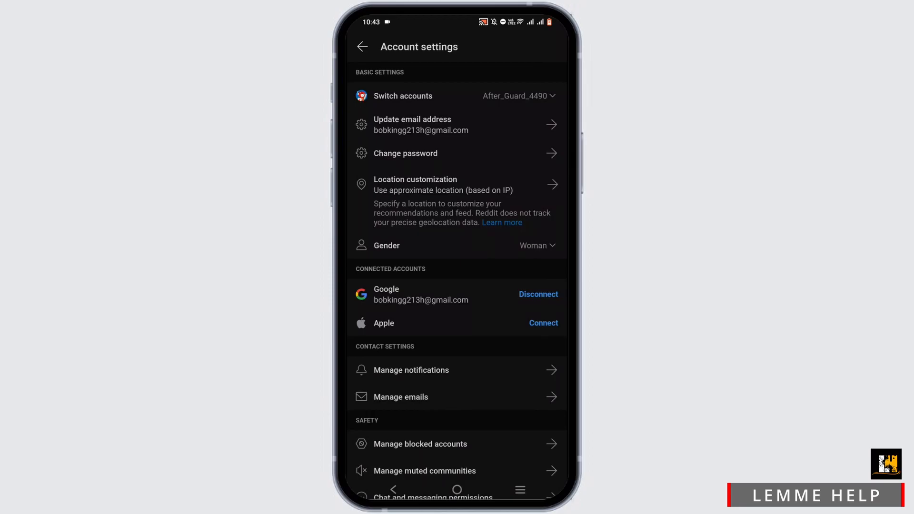
Scroll to Sensitive Advertising Categories, confirm all are allowed, then return to the home screen.
{"action": "scroll", "scroll_direction": "down", "scroll_amount": 3}
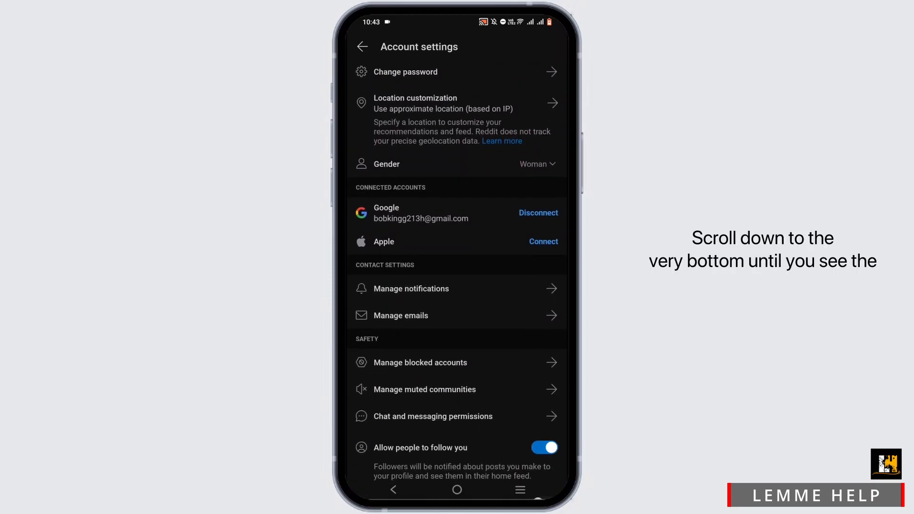
{"action": "scroll", "scroll_direction": "down", "scroll_amount": 3}
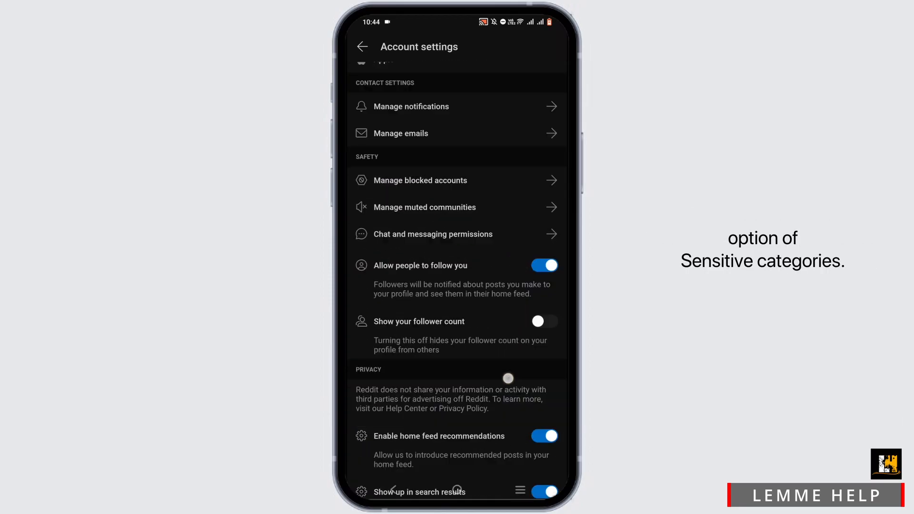
{"action": "scroll", "scroll_direction": "down", "scroll_amount": 3}
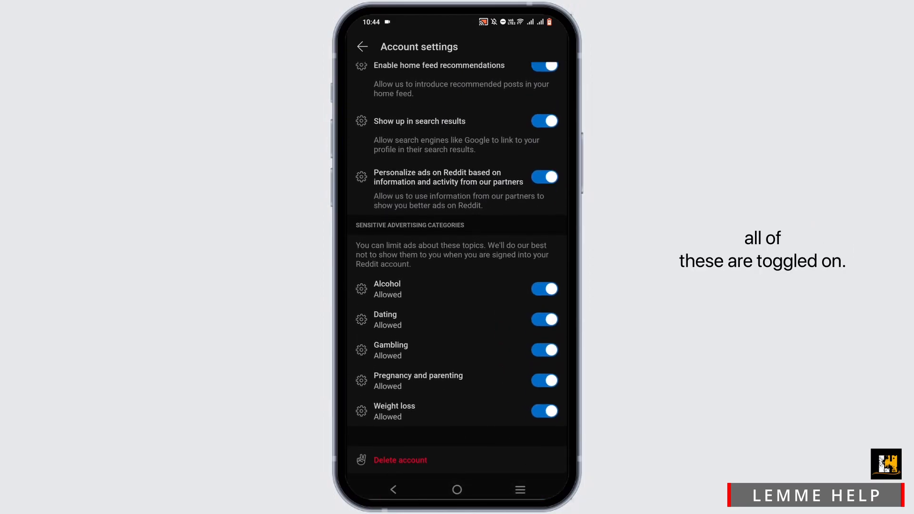
{"action": "left_click", "coordinate": [543, 349]}
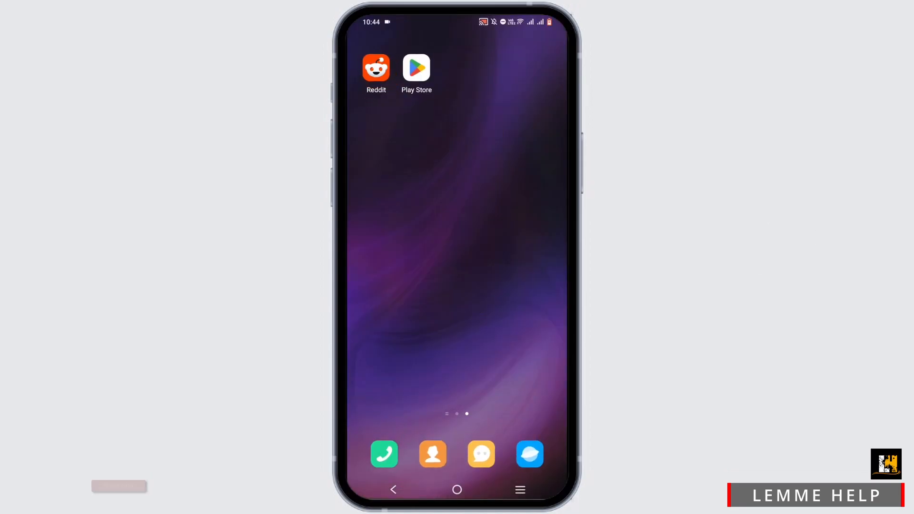
In Play Store, search for 'apollo for reddit' to list Reddit client apps.
{"action": "left_click", "coordinate": [416, 67]}
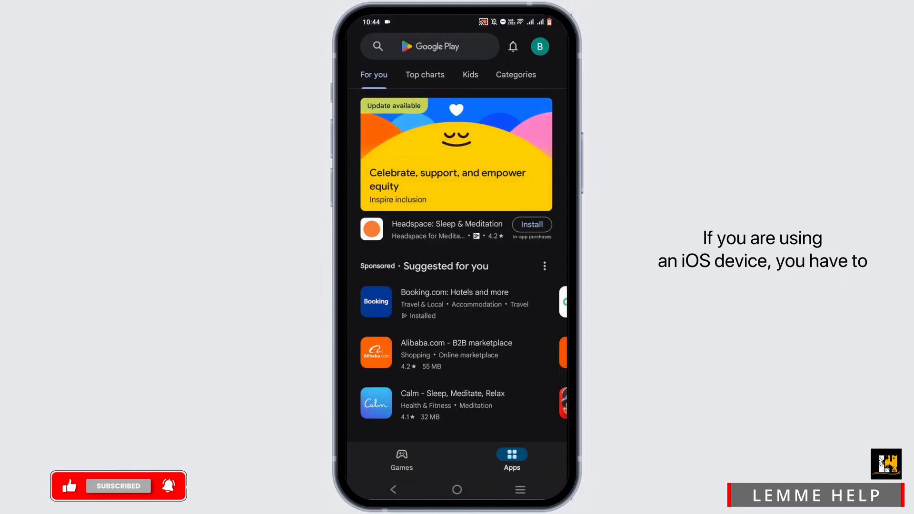
{"action": "left_click", "coordinate": [419, 47]}
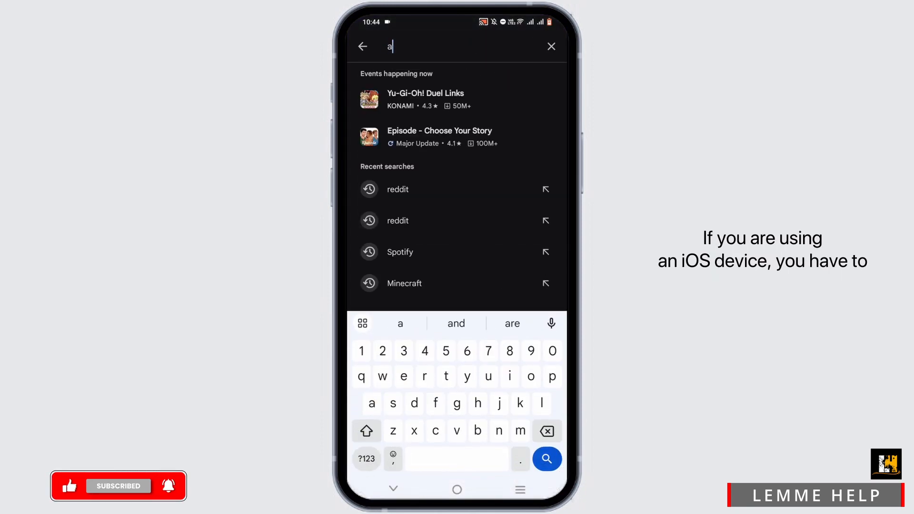
{"action": "type", "text": "apollo for reddit"}
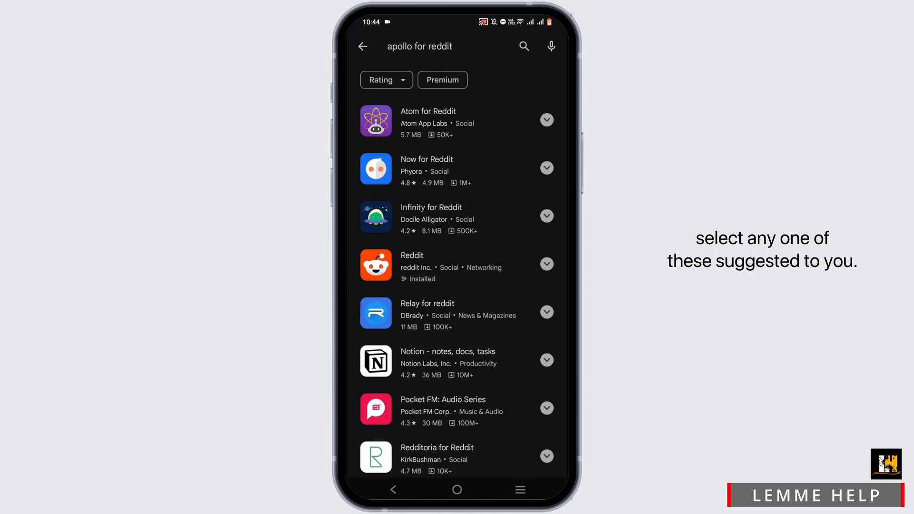
Scroll through the Relay for reddit listing down to its Data safety details.
{"action": "scroll", "scroll_direction": "down", "scroll_amount": 3}
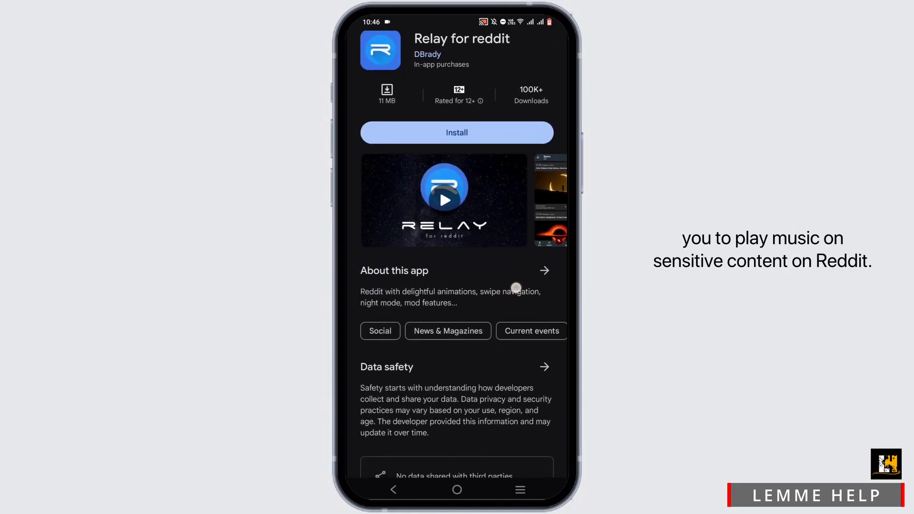
{"action": "scroll", "scroll_direction": "down", "scroll_amount": 3}
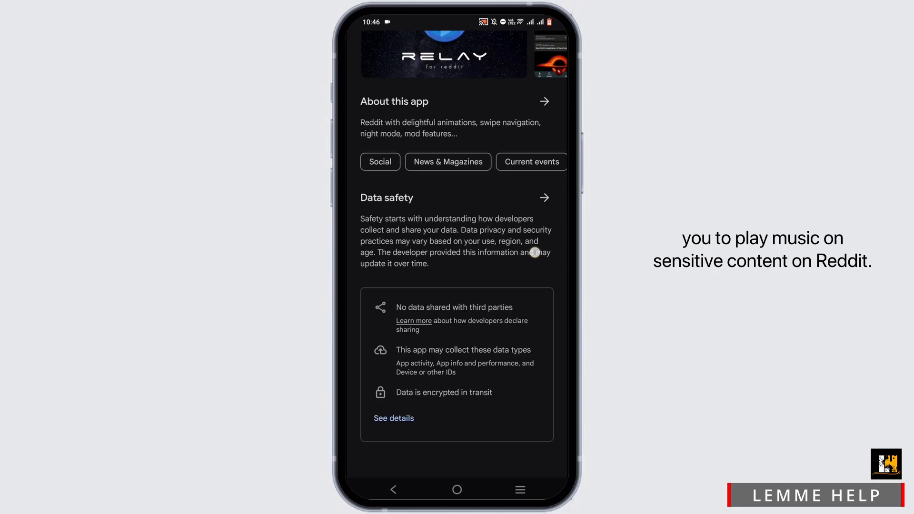